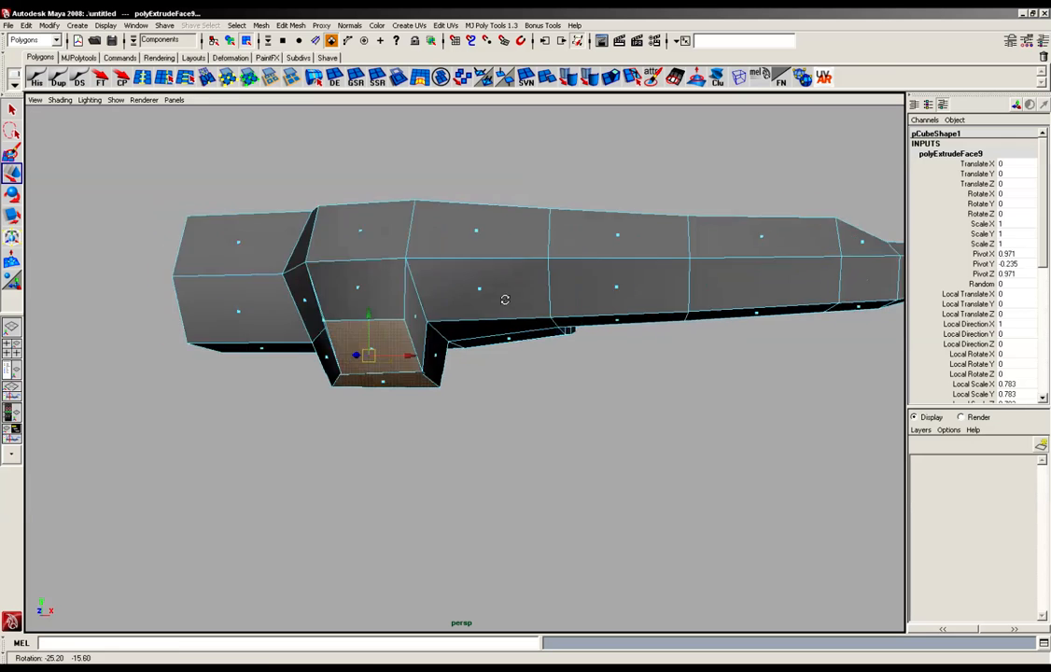
Move the top corner, inner, lower and side vertices around the thumb base on the palm
left_click_drag(504, 299, 439, 268)
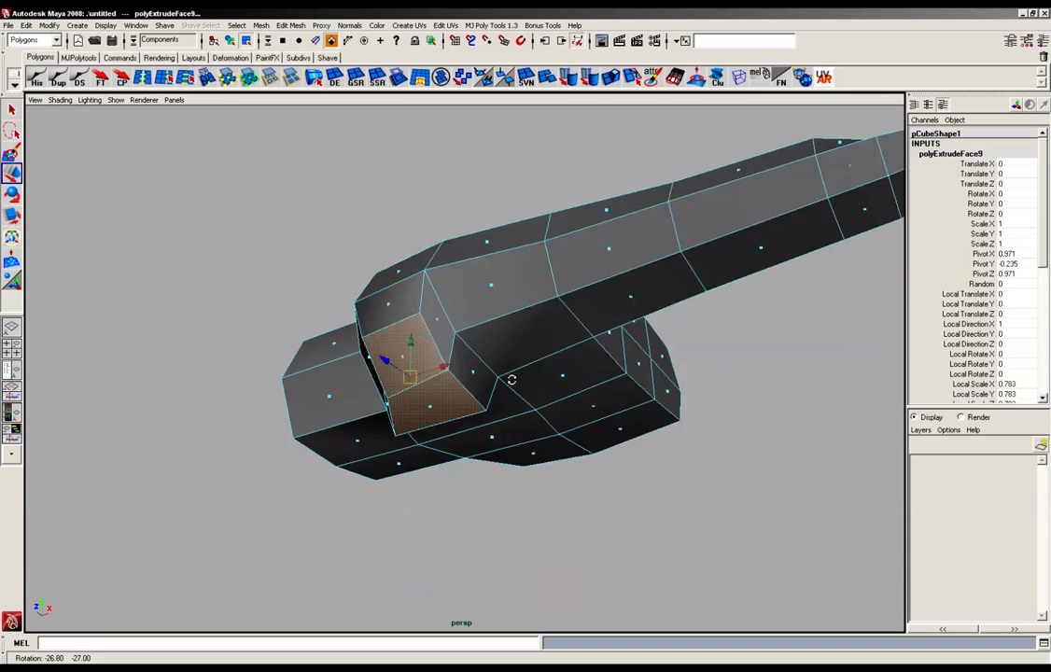
left_click_drag(511, 379, 466, 406)
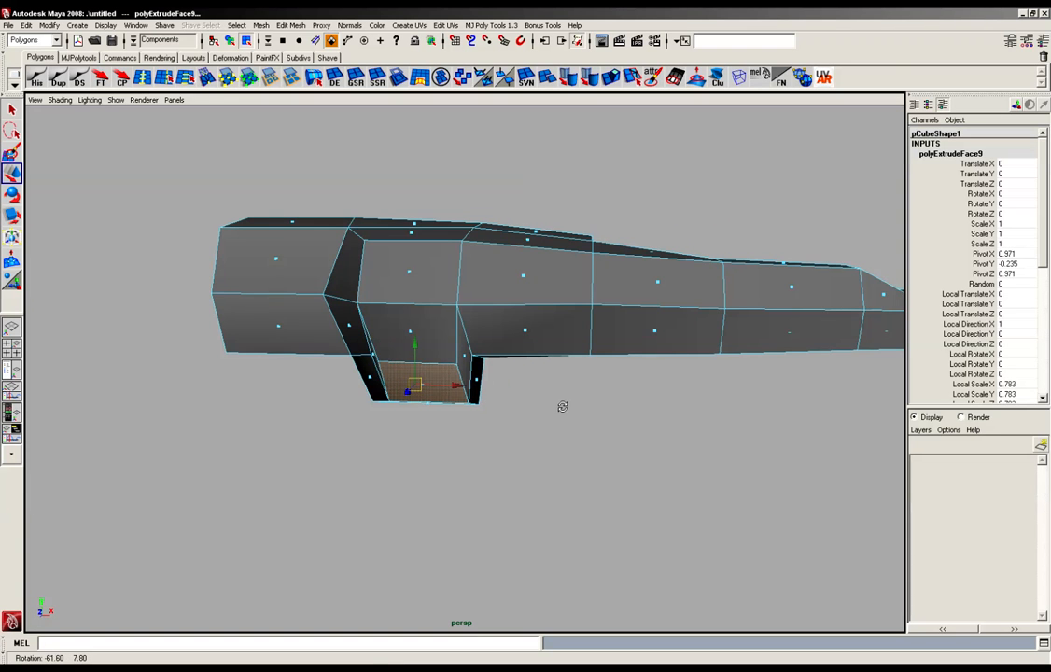
left_click_drag(560, 406, 629, 412)
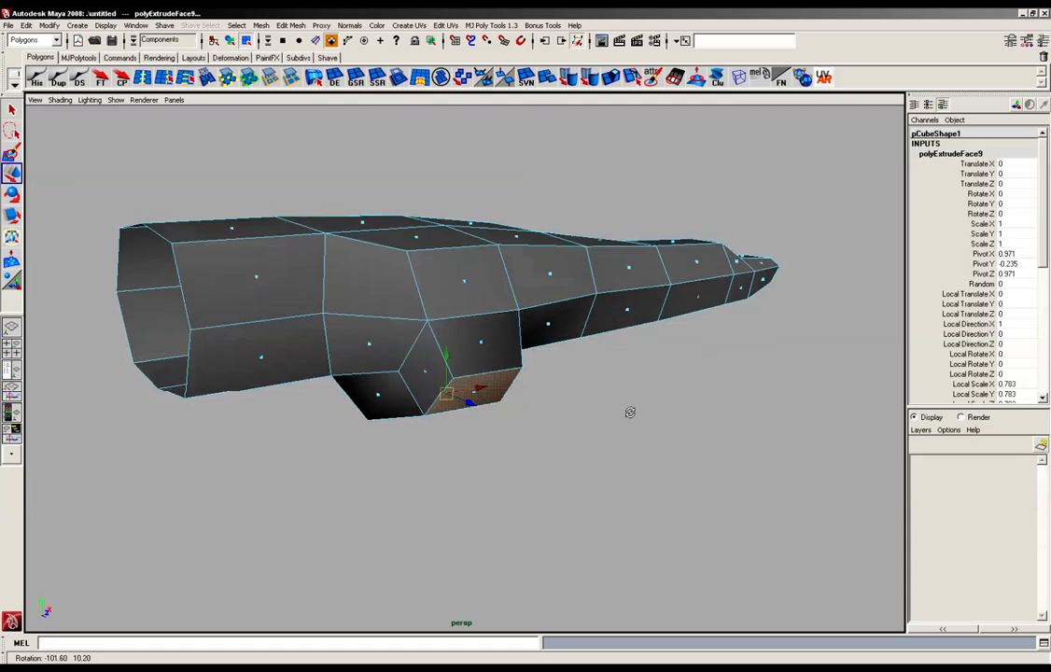
left_click_drag(630, 414, 483, 387)
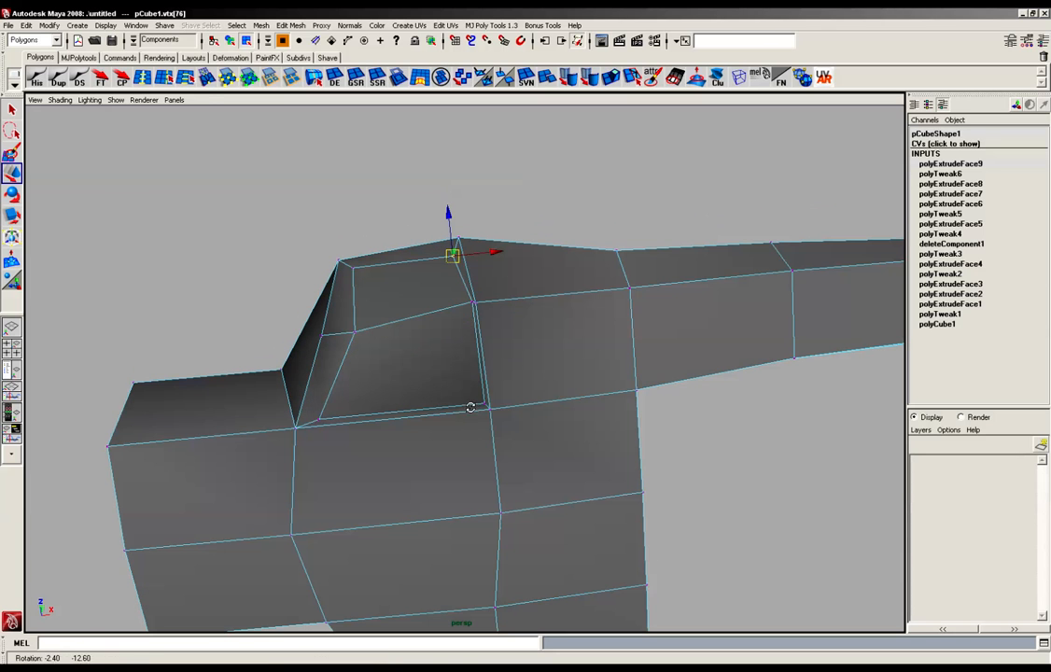
left_click_drag(453, 254, 353, 330)
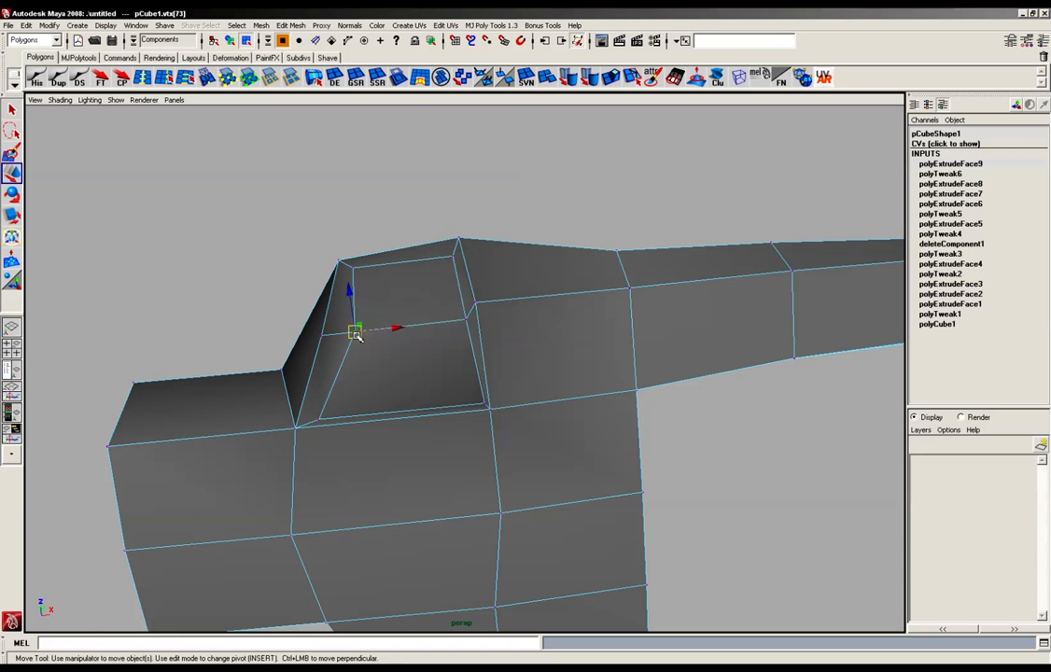
left_click_drag(358, 331, 339, 327)
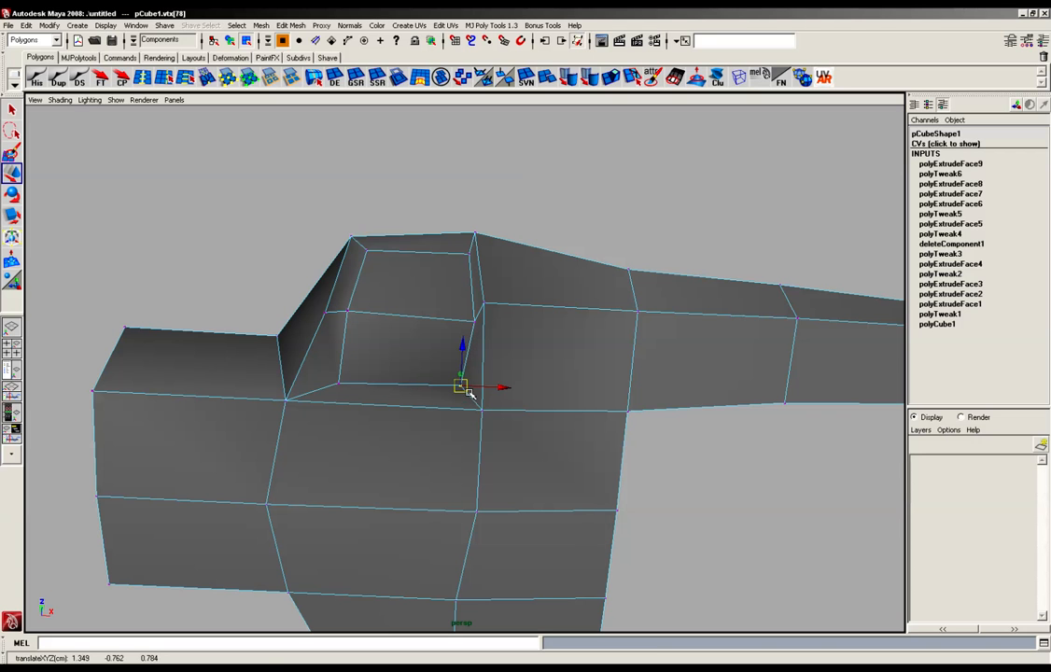
left_click_drag(464, 388, 340, 383)
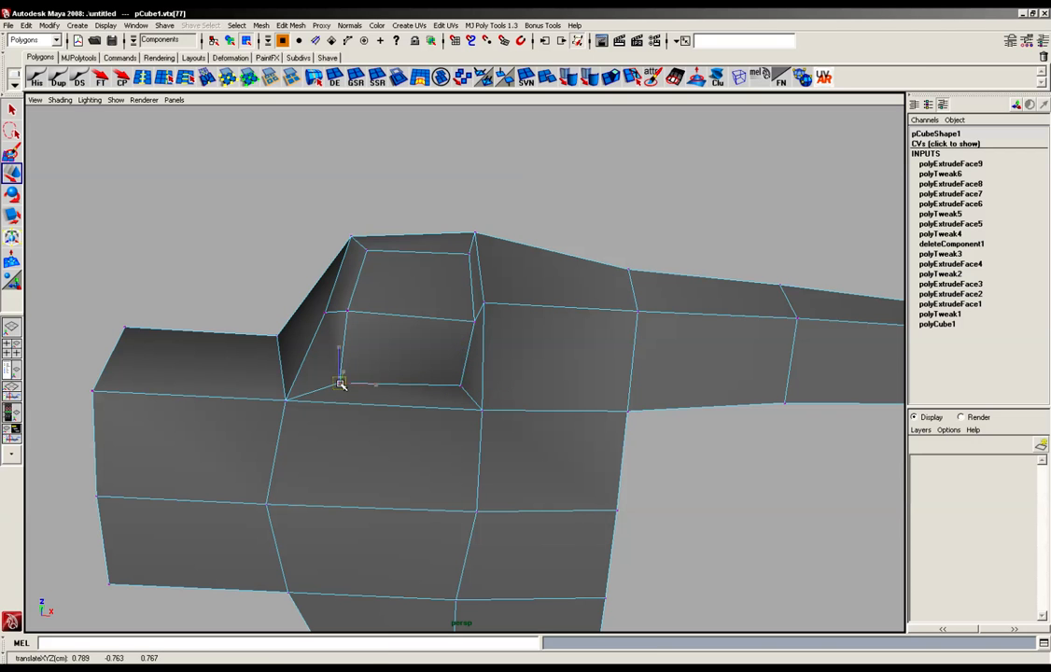
left_click_drag(340, 383, 299, 392)
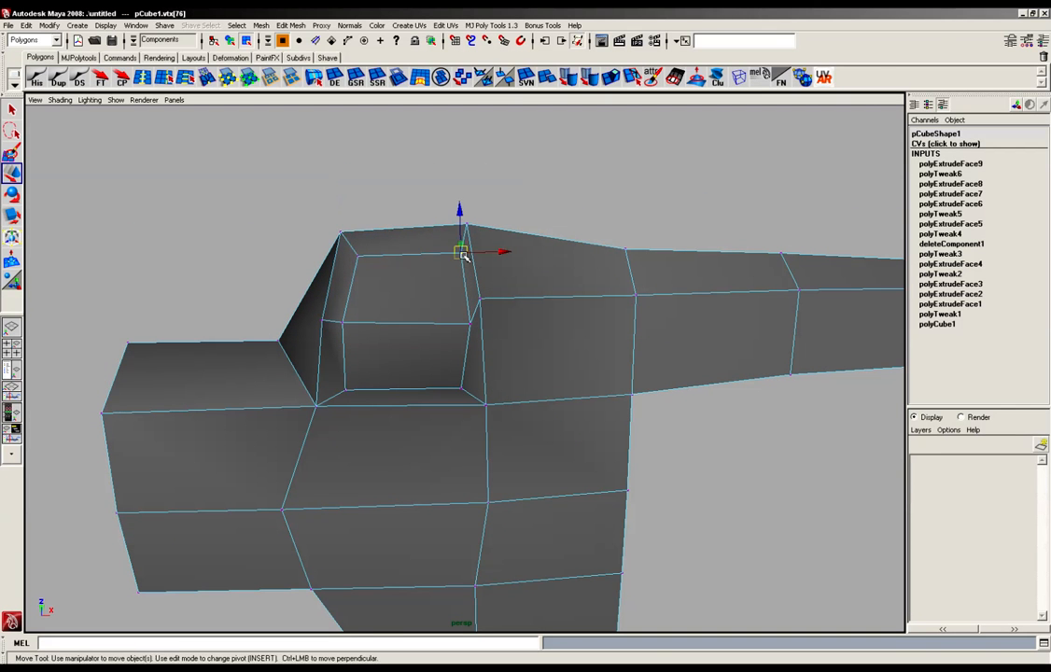
left_click_drag(462, 252, 471, 324)
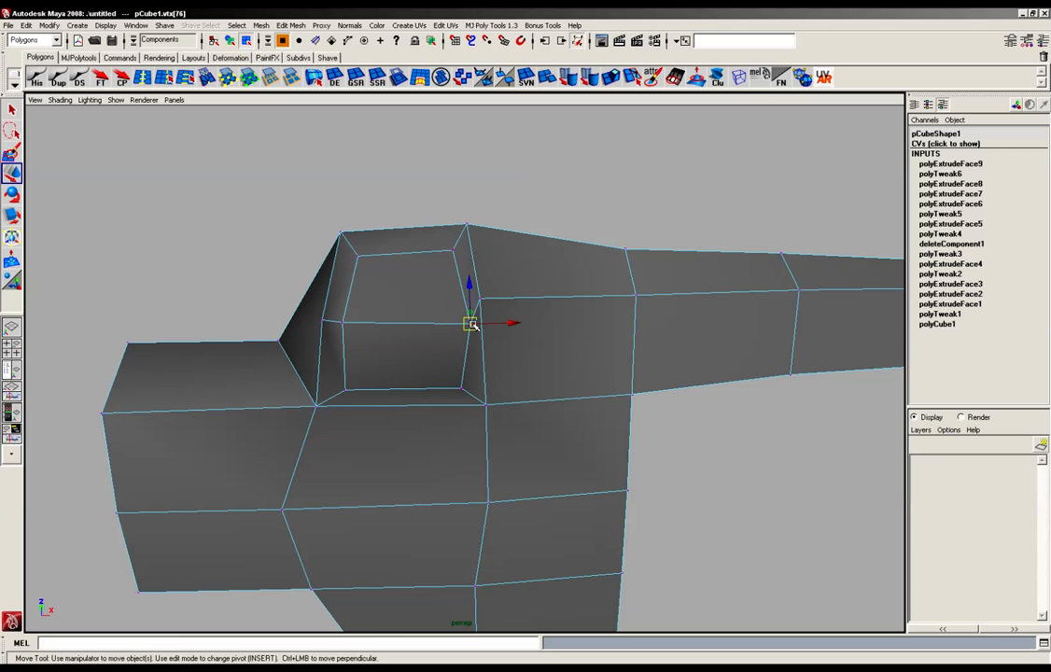
left_click_drag(471, 323, 336, 322)
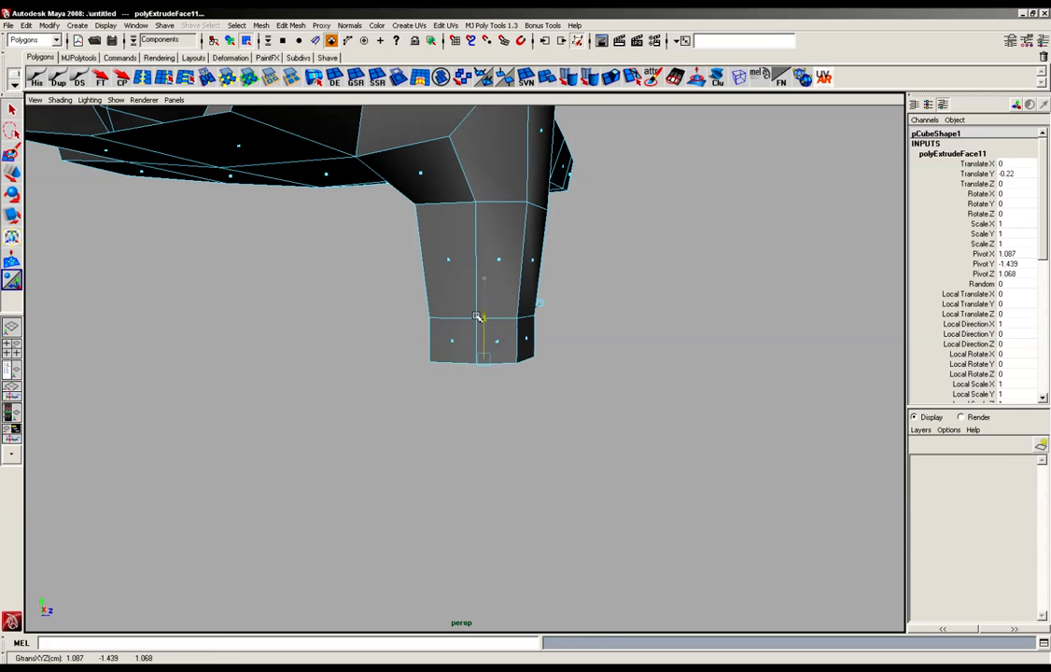
Pull two thumb extrusions downward and scale the last one smaller to taper the tip
left_click_drag(478, 317, 479, 357)
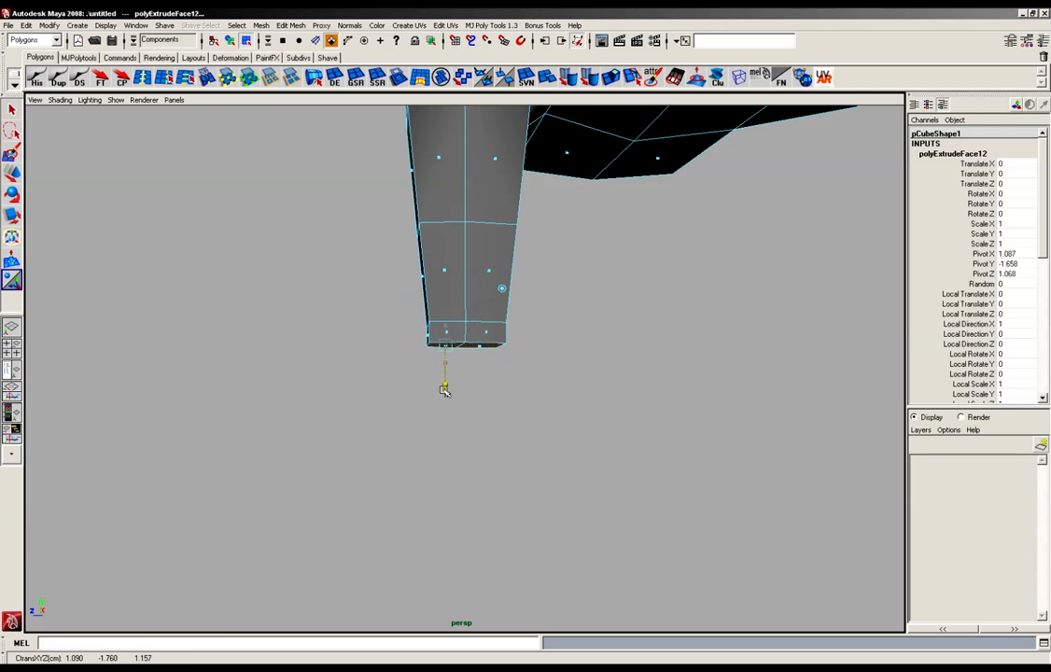
left_click_drag(444, 388, 442, 458)
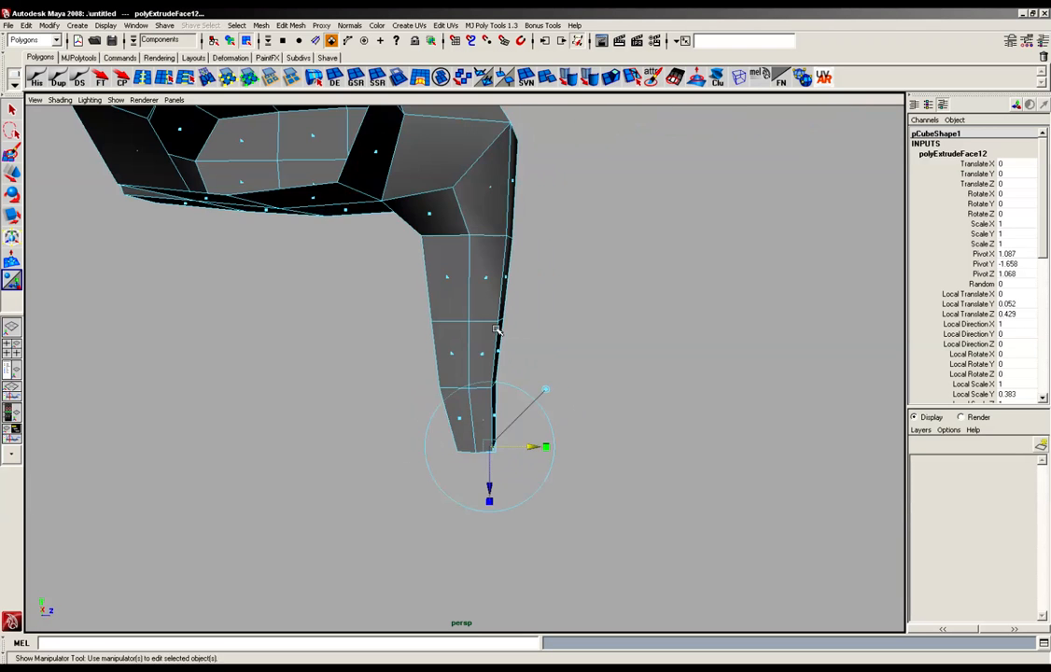
left_click_drag(499, 326, 504, 383)
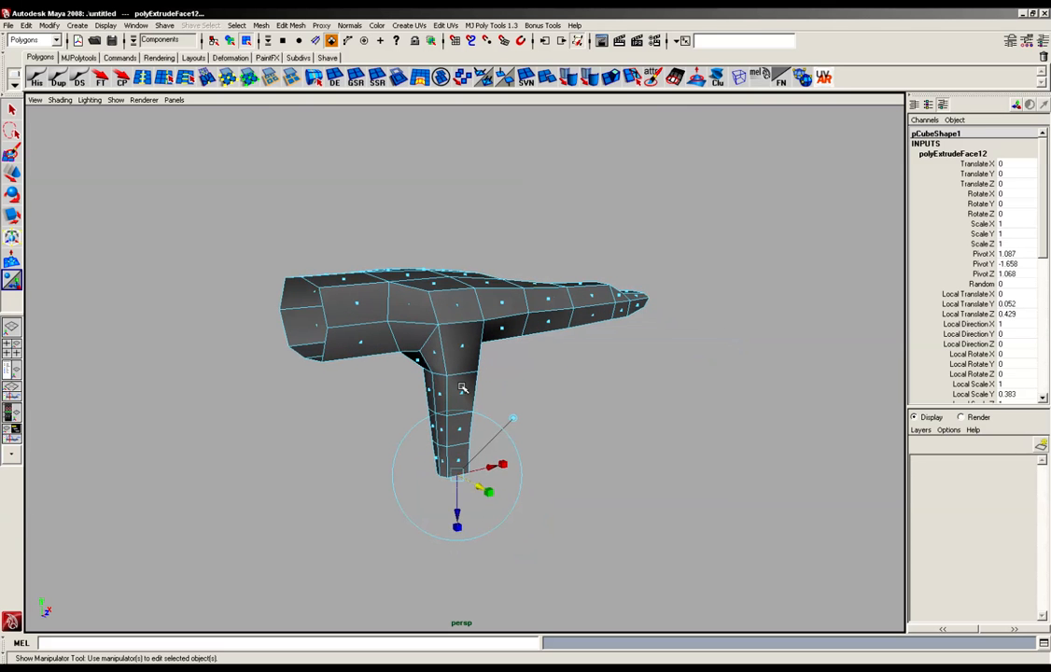
In vertex mode, select the thumb-tip vertices and move them to angle the thumb
left_click_drag(461, 389, 446, 412)
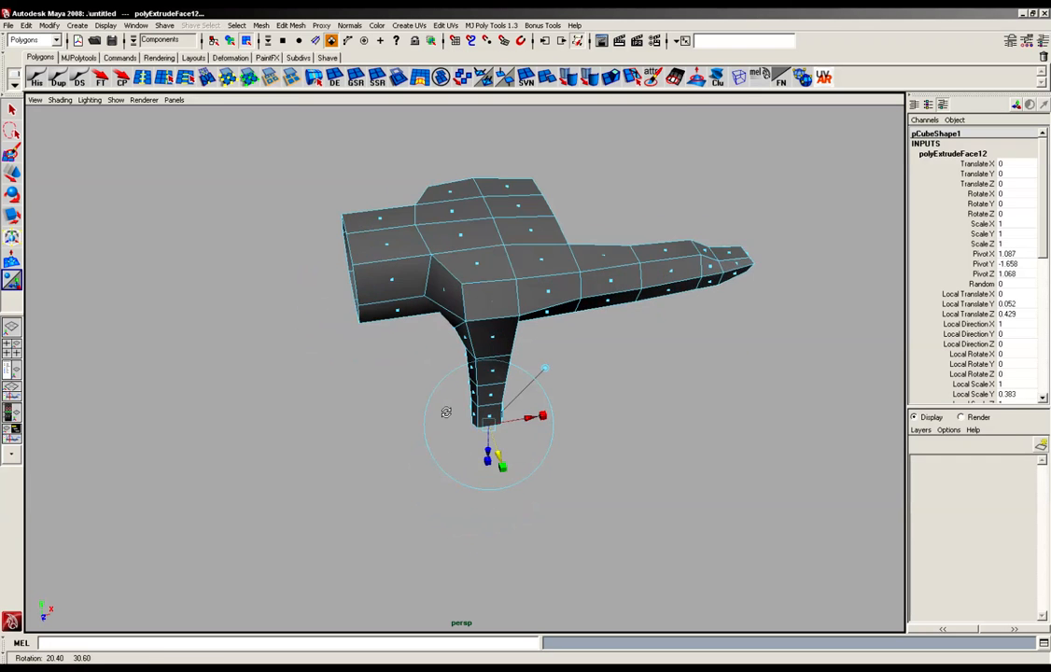
right_click(464, 411)
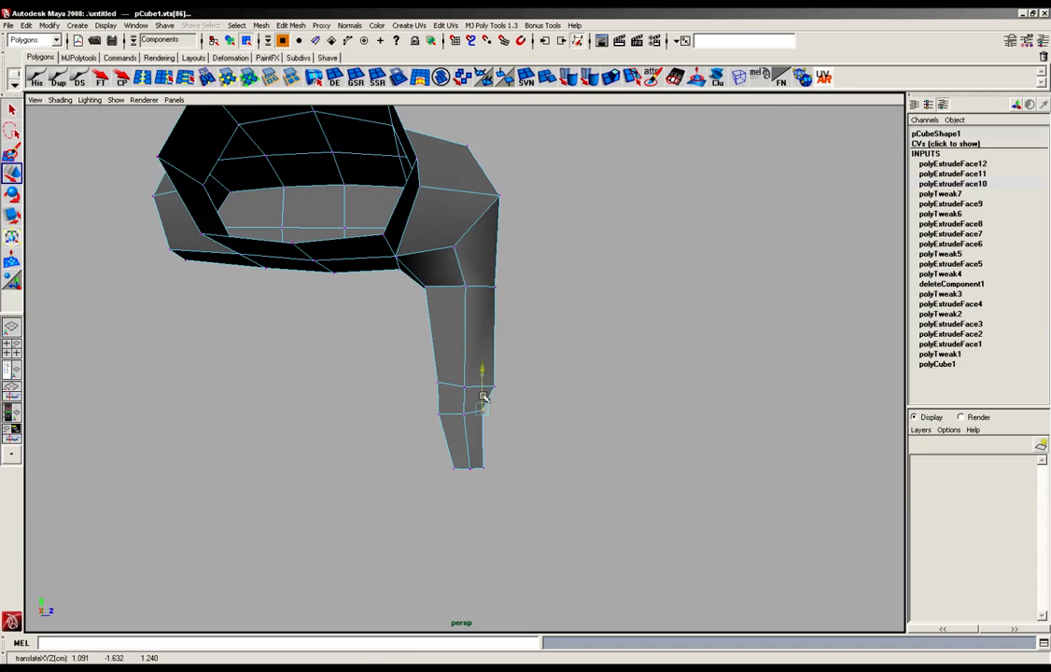
left_click(483, 398)
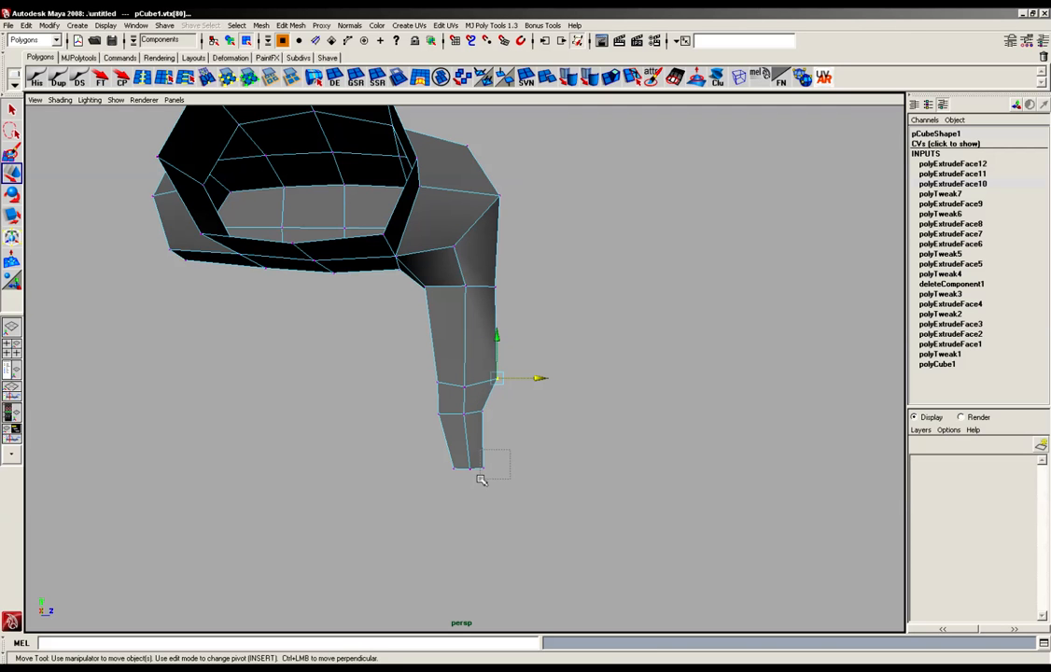
left_click_drag(497, 378, 482, 464)
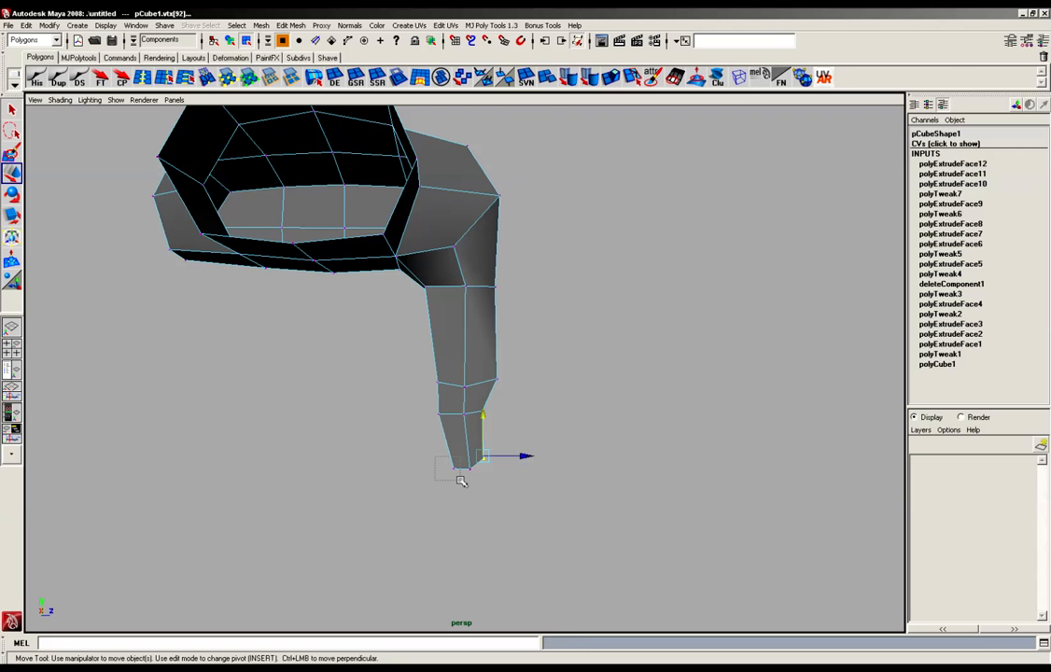
left_click_drag(483, 455, 452, 430)
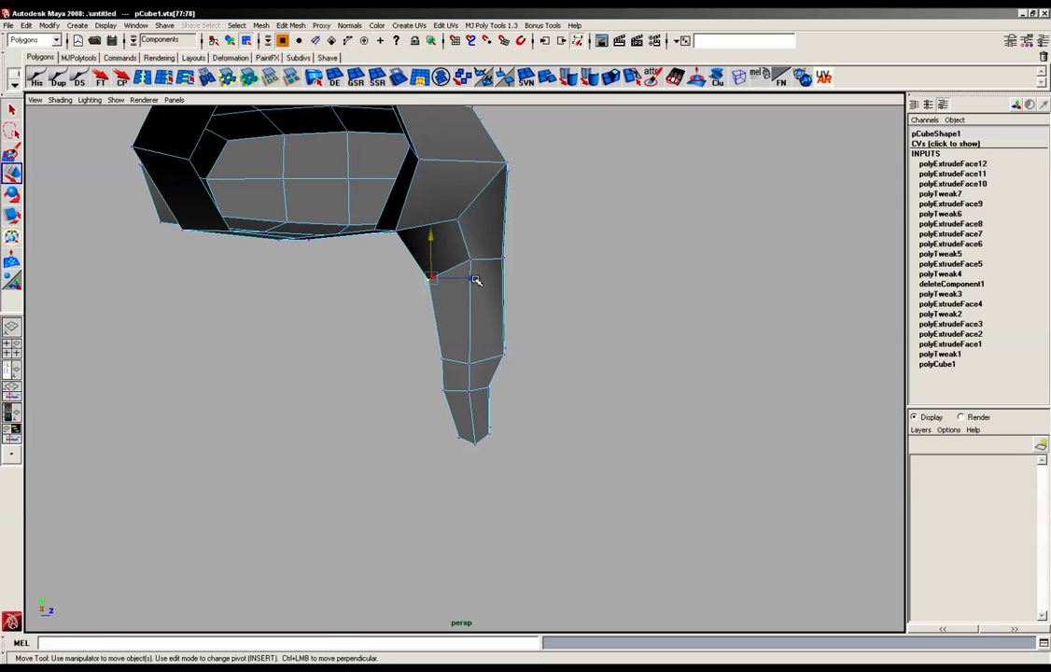
mouse_move(480, 277)
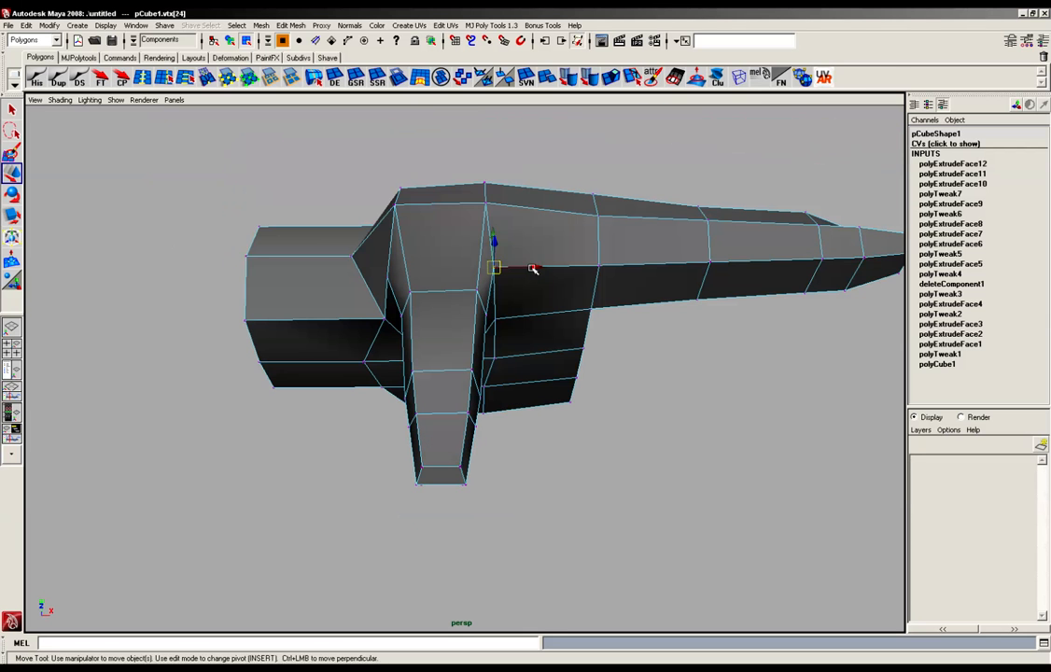
Move a vertex at the thumb-palm junction and widen the thumb's lower ring
left_click_drag(532, 270, 420, 261)
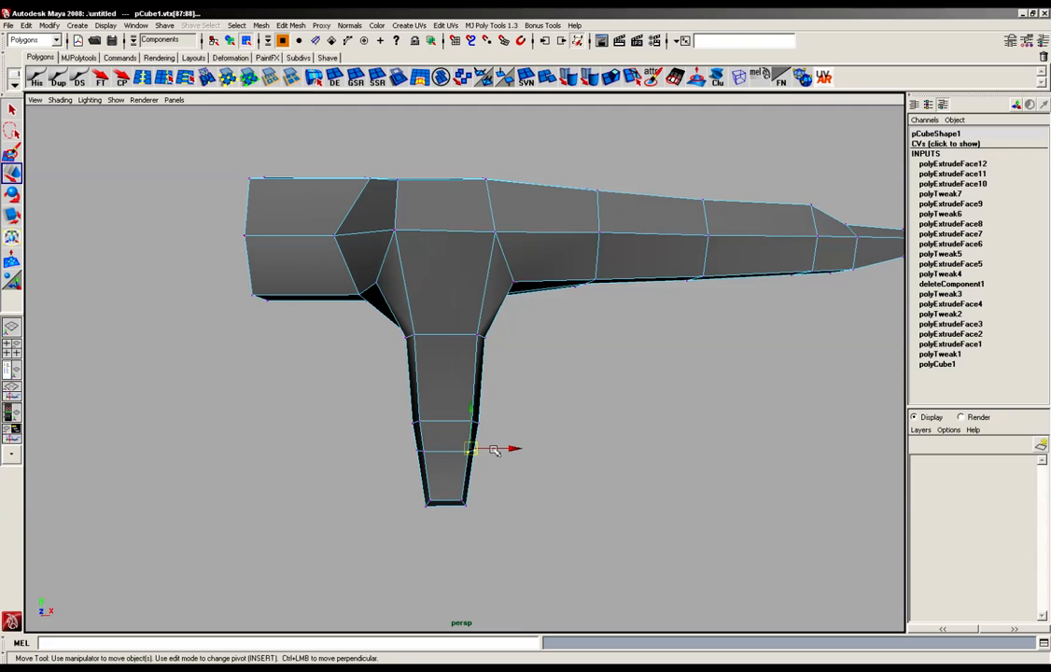
left_click_drag(471, 448, 420, 448)
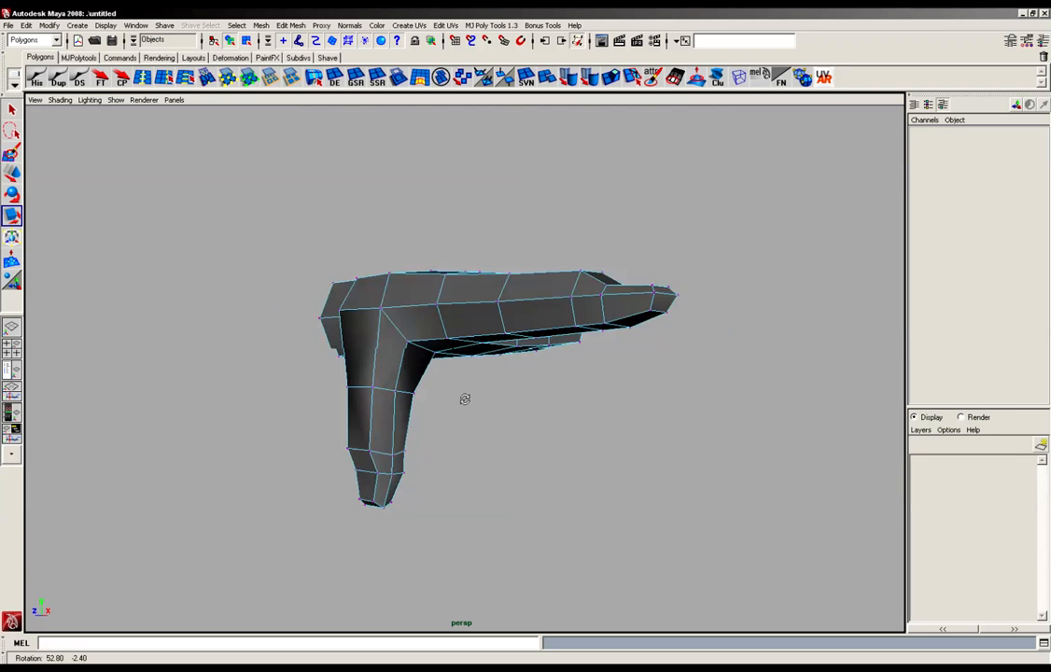
Orbit around the hand mesh to inspect the palm and forefinger from below, the side and above
left_click_drag(464, 400, 457, 377)
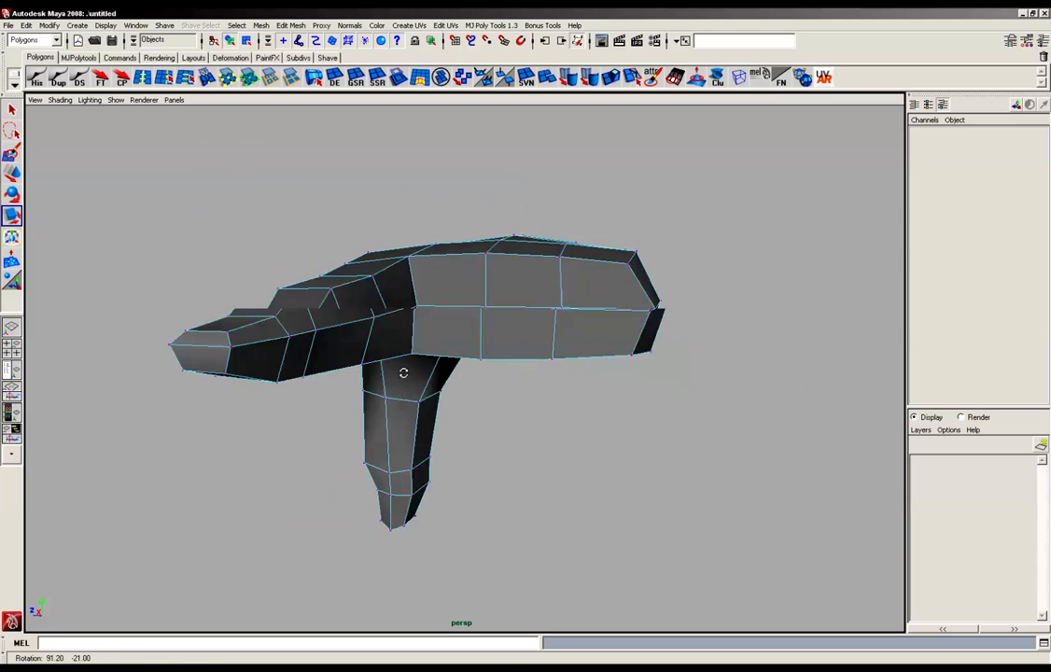
left_click_drag(420, 373, 579, 322)
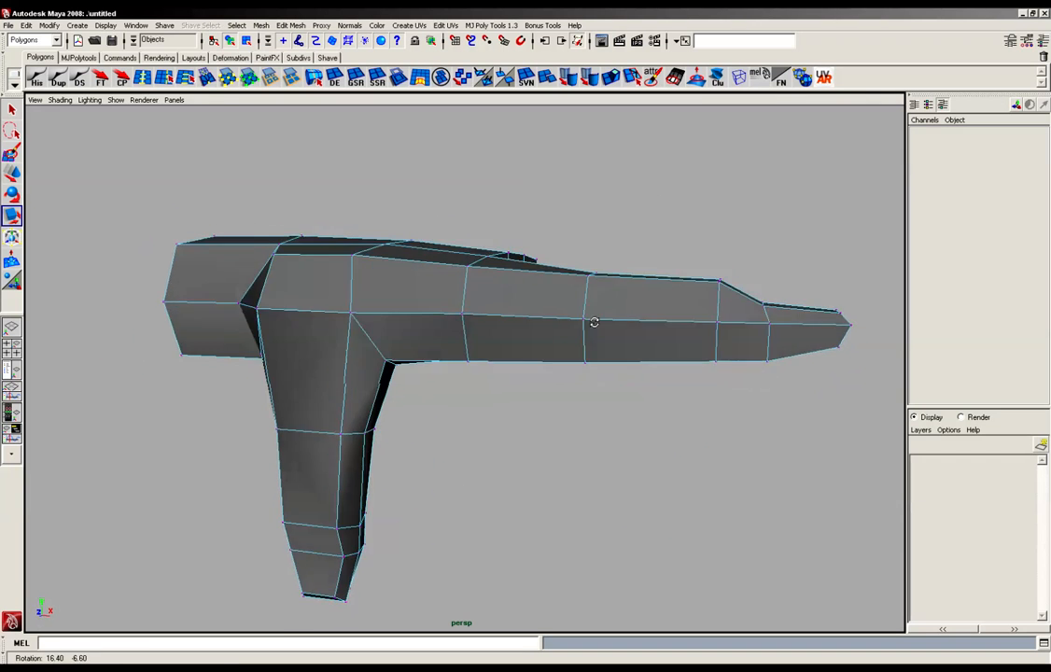
left_click_drag(594, 322, 503, 404)
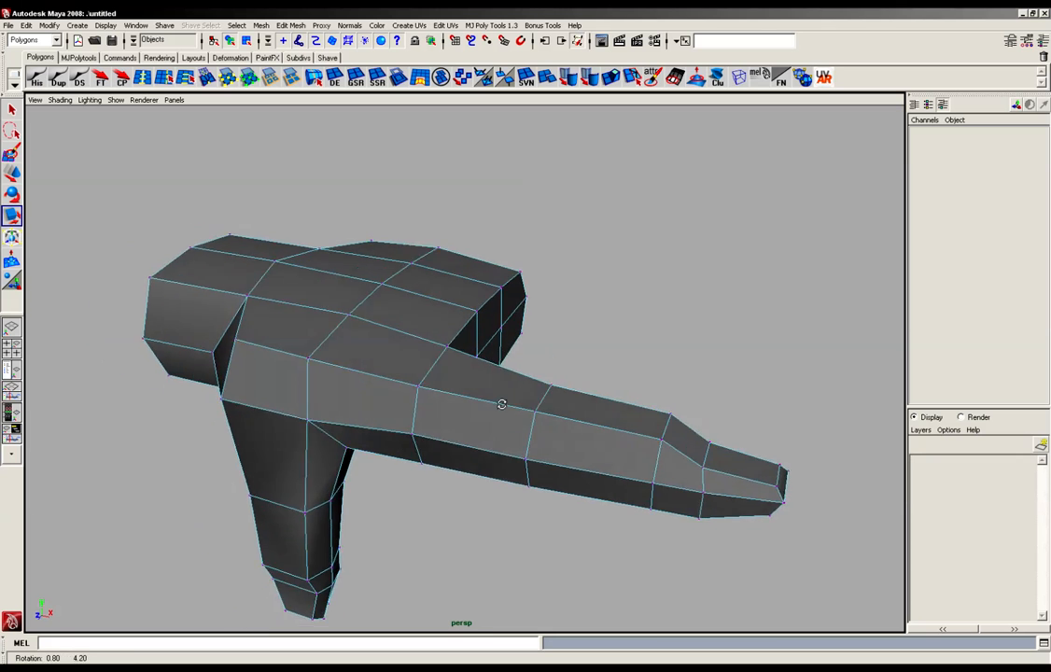
left_click_drag(502, 404, 519, 352)
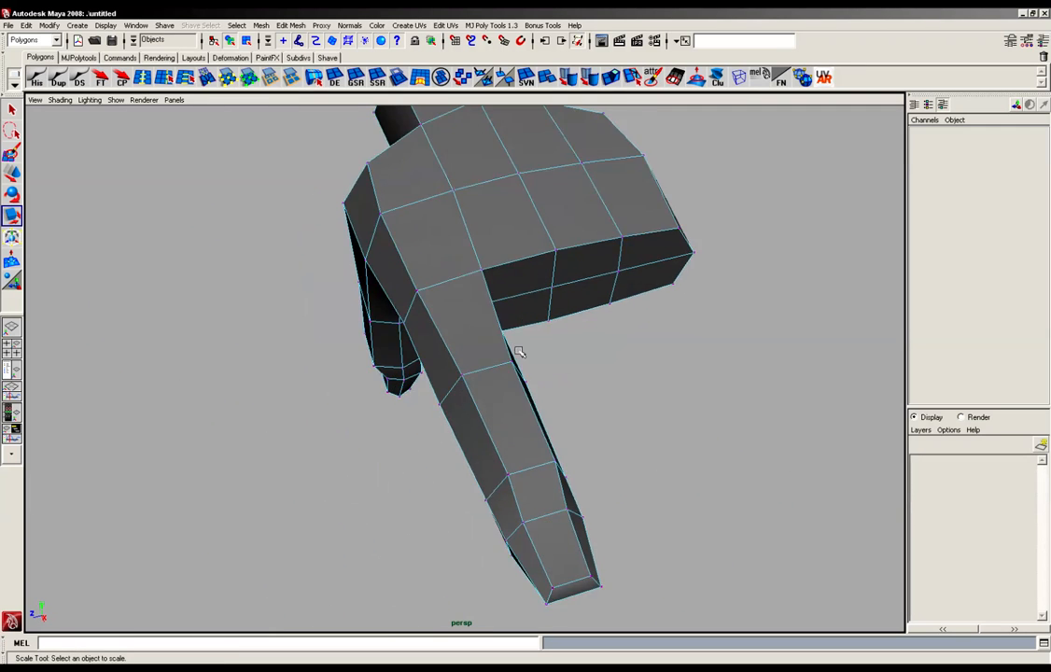
left_click_drag(519, 352, 563, 416)
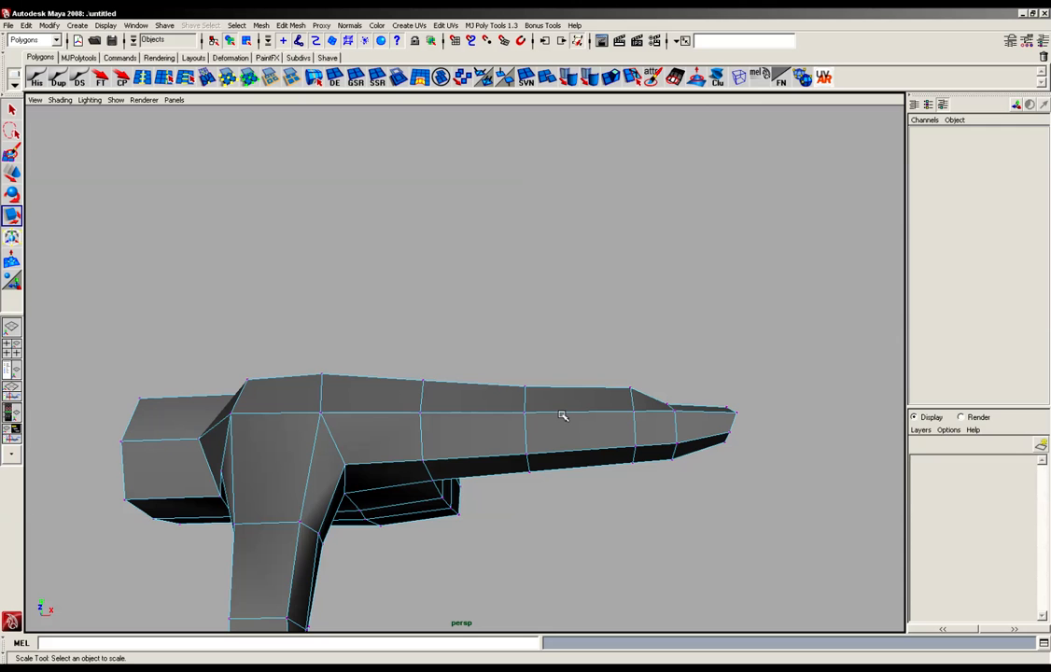
left_click_drag(560, 410, 490, 383)
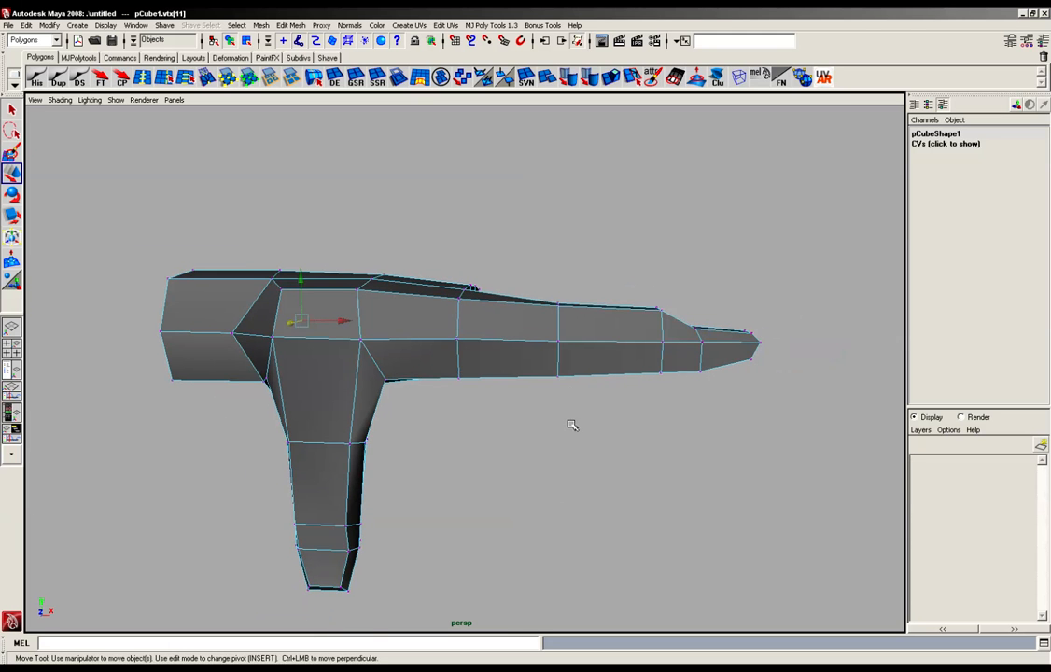
left_click_drag(572, 425, 489, 516)
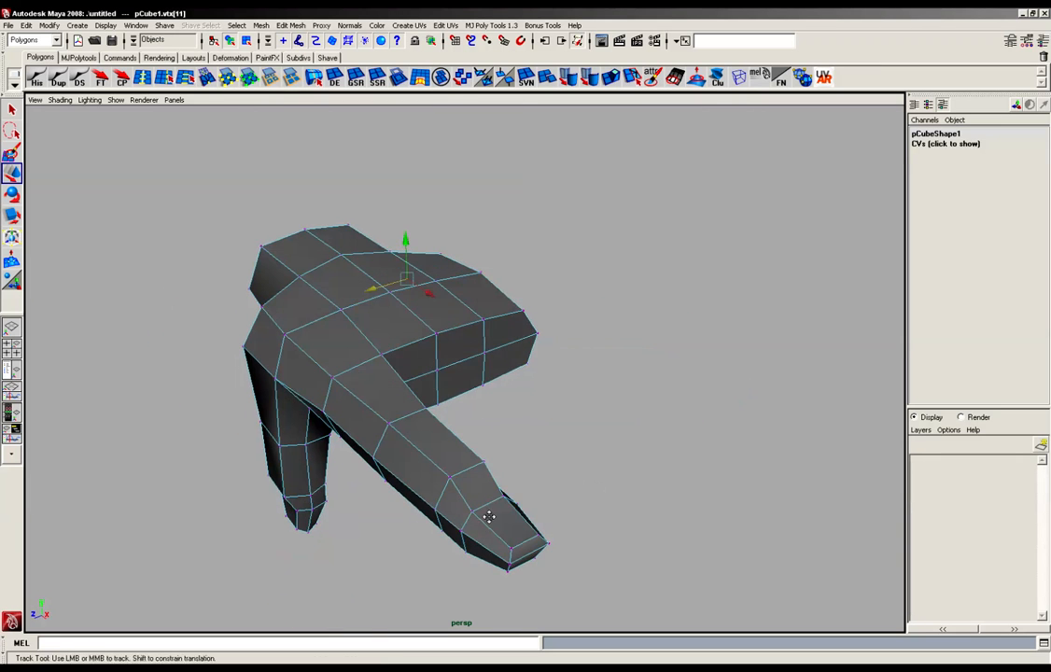
left_click_drag(488, 516, 594, 401)
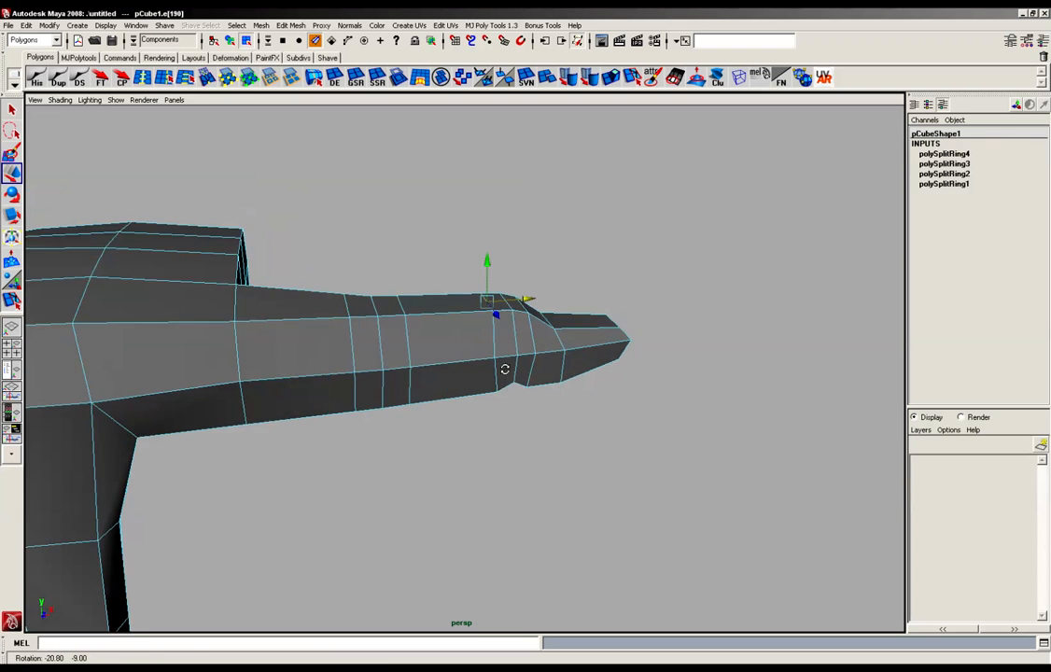
Pinch the forefinger knuckle loop into a crease and check the whole finger
left_click_drag(486, 299, 336, 252)
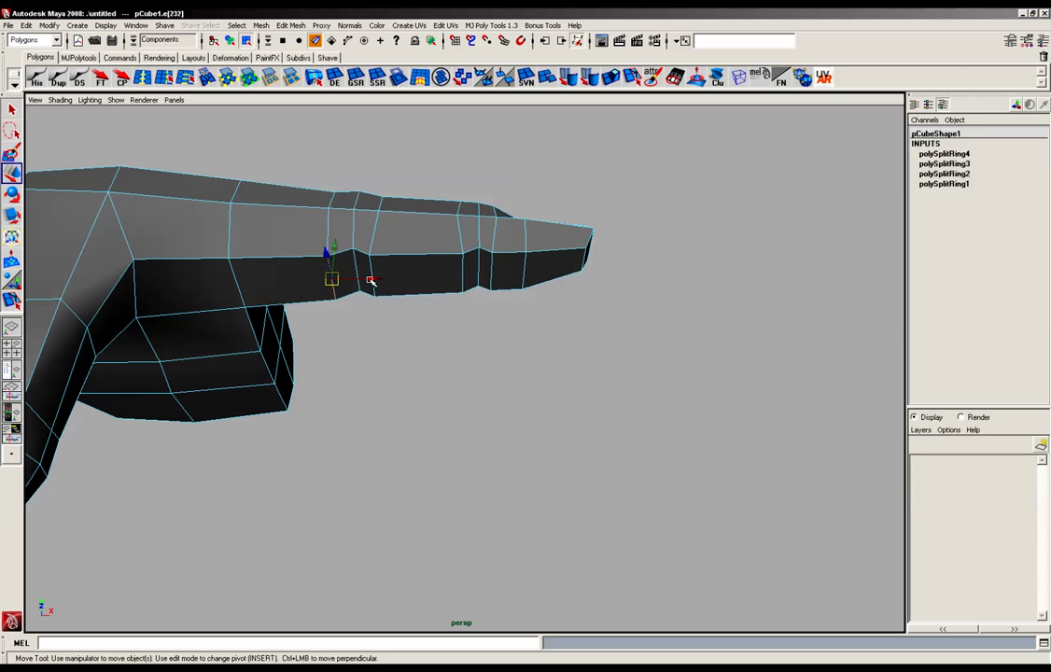
left_click_drag(373, 280, 513, 322)
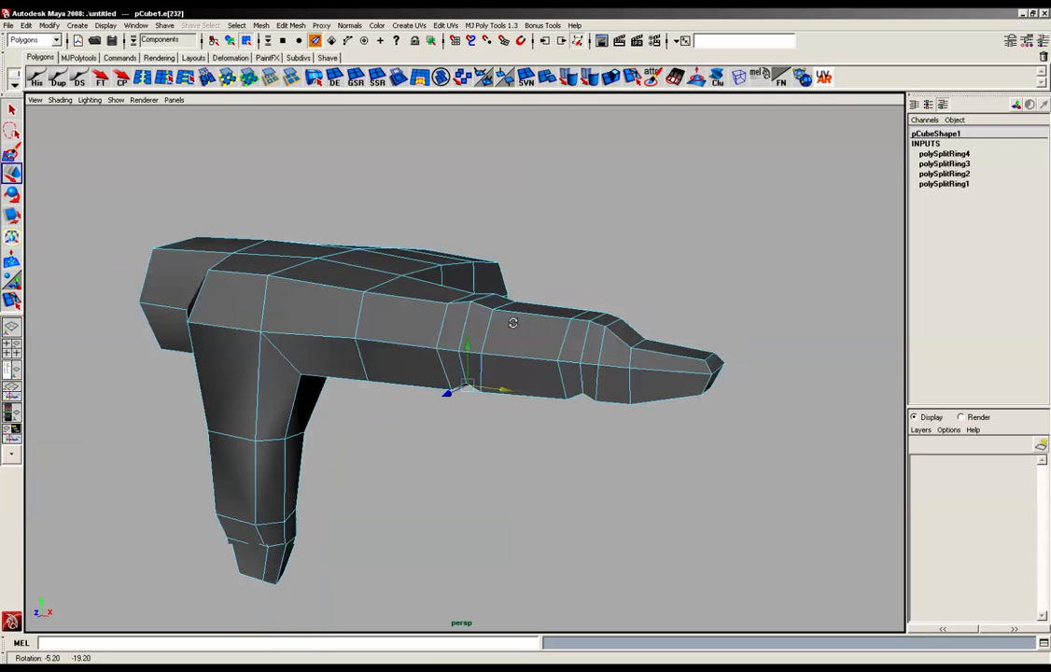
left_click_drag(513, 323, 559, 318)
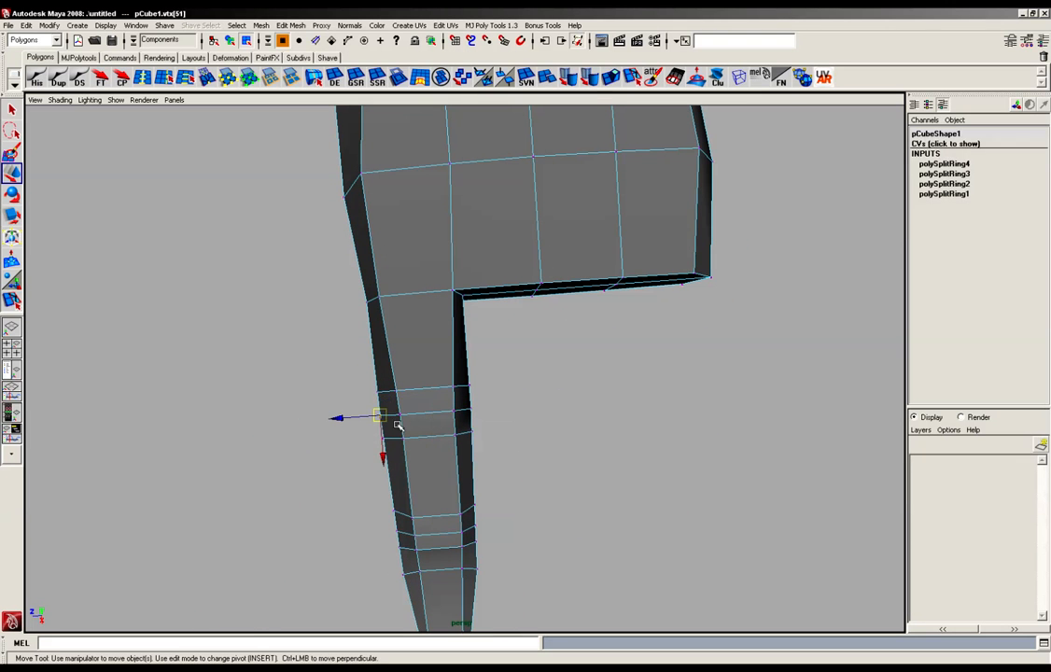
mouse_move(487, 405)
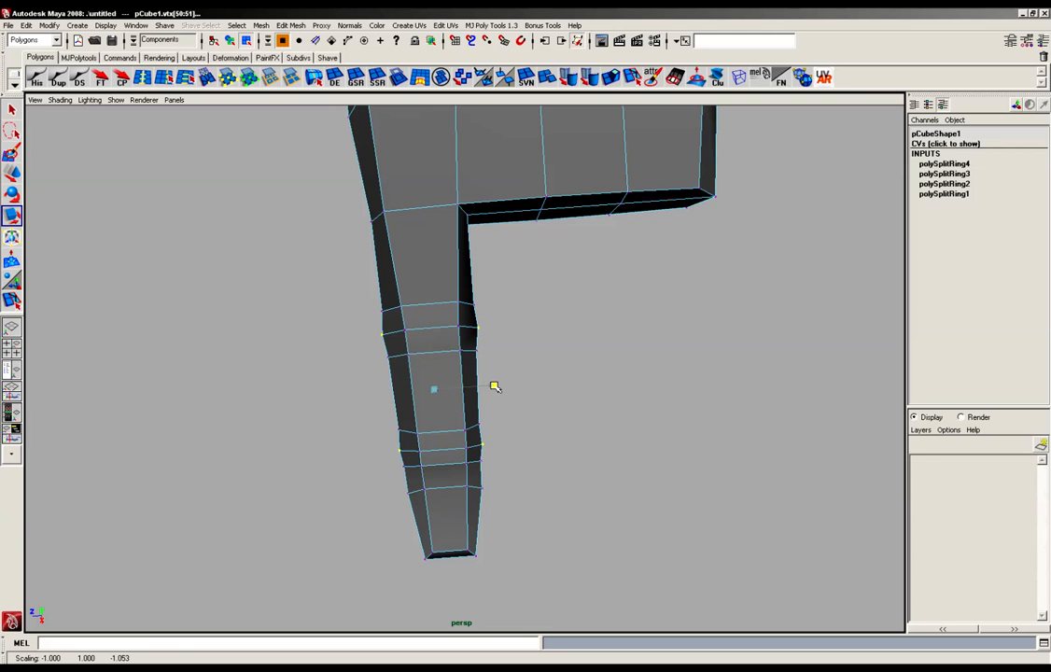
Scale the forefinger knuckle vertices inward and zoom in on the hand's side
left_click_drag(495, 387, 518, 394)
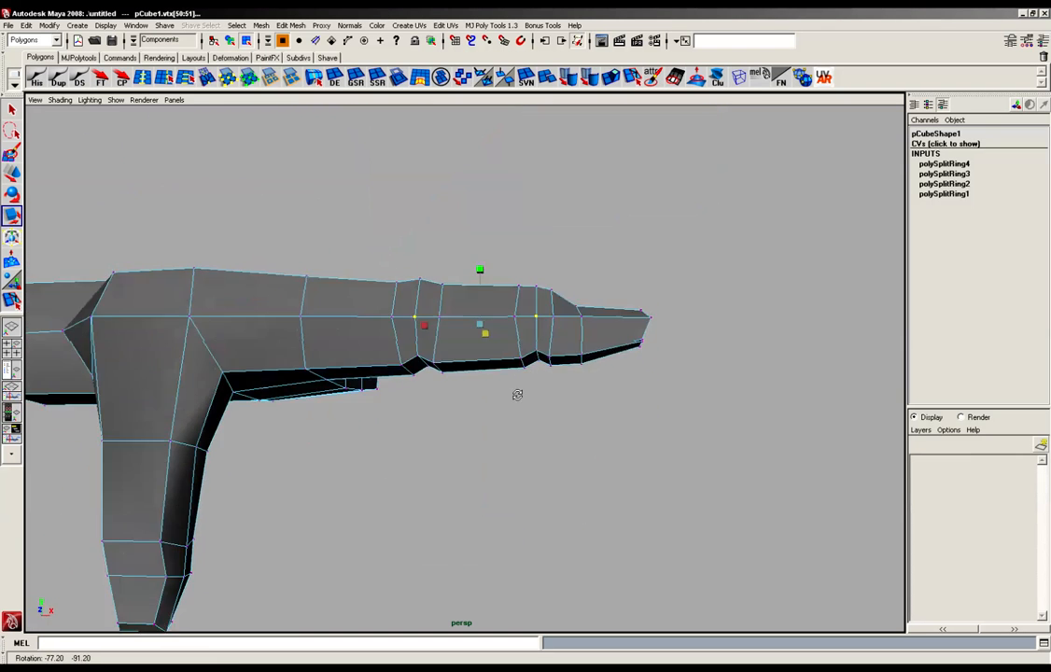
left_click_drag(518, 394, 537, 441)
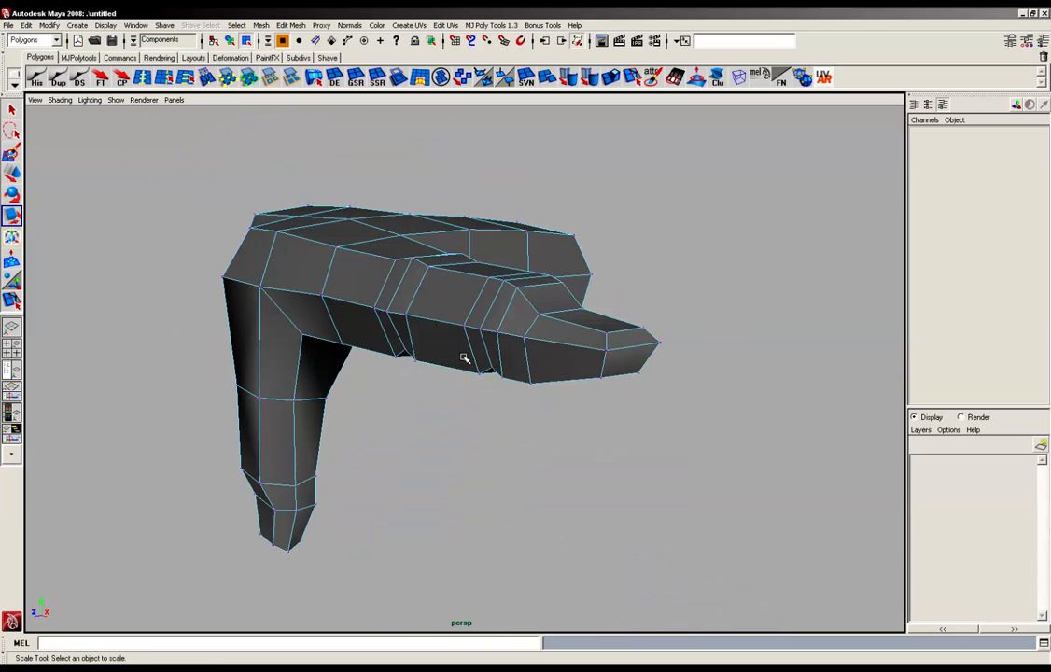
left_click_drag(463, 360, 523, 308)
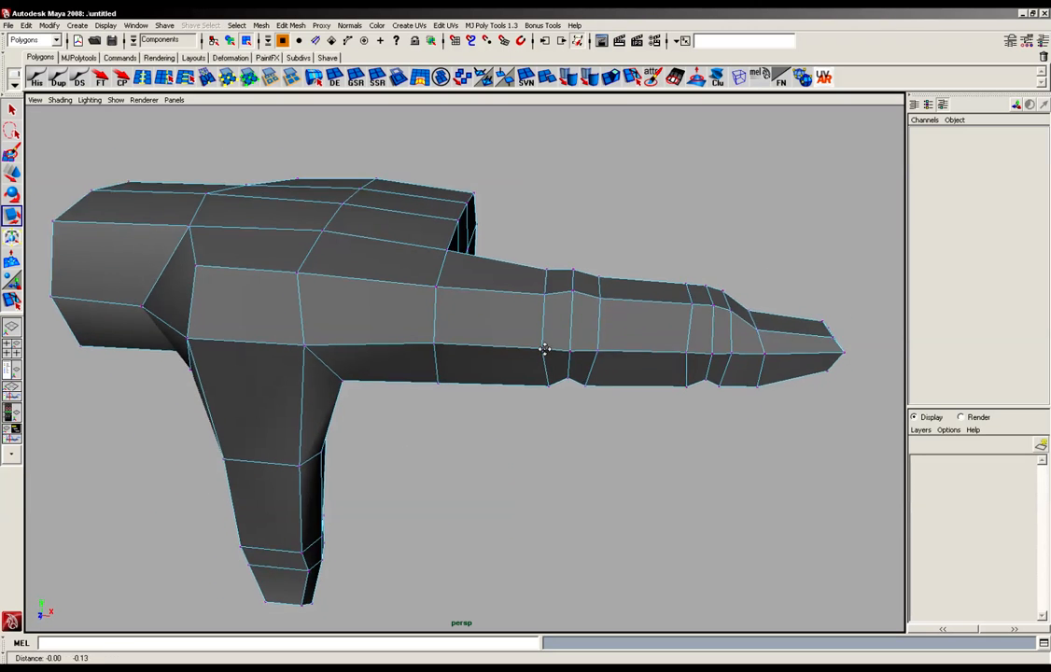
left_click_drag(546, 350, 476, 376)
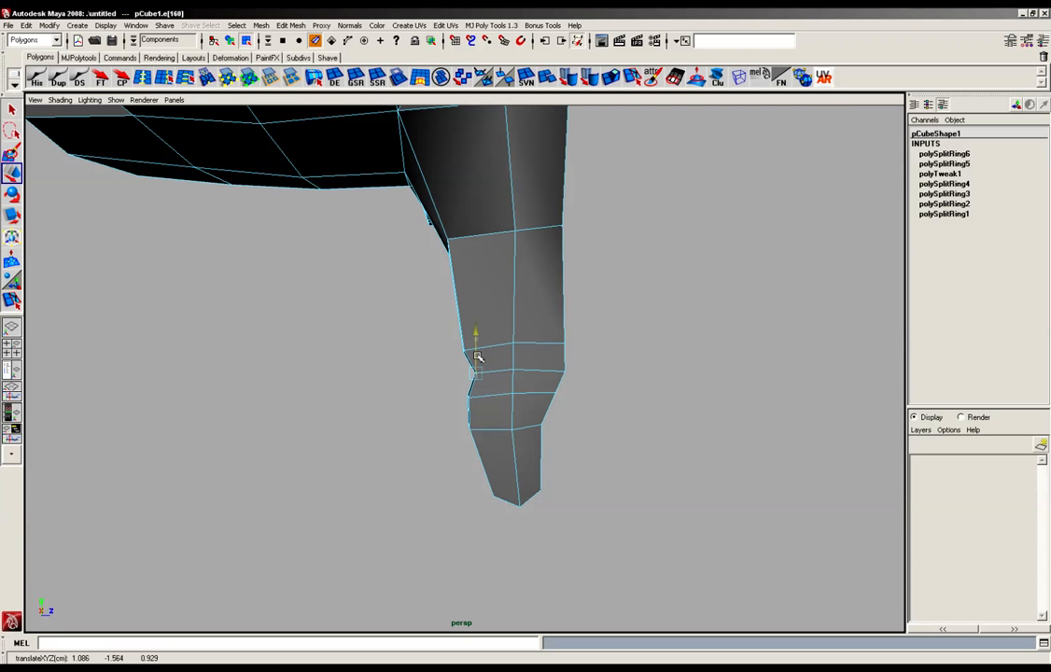
Move the thumb's crease edge, pinch its knuckle vertices, and inspect the palm's underside
left_click_drag(467, 373, 532, 383)
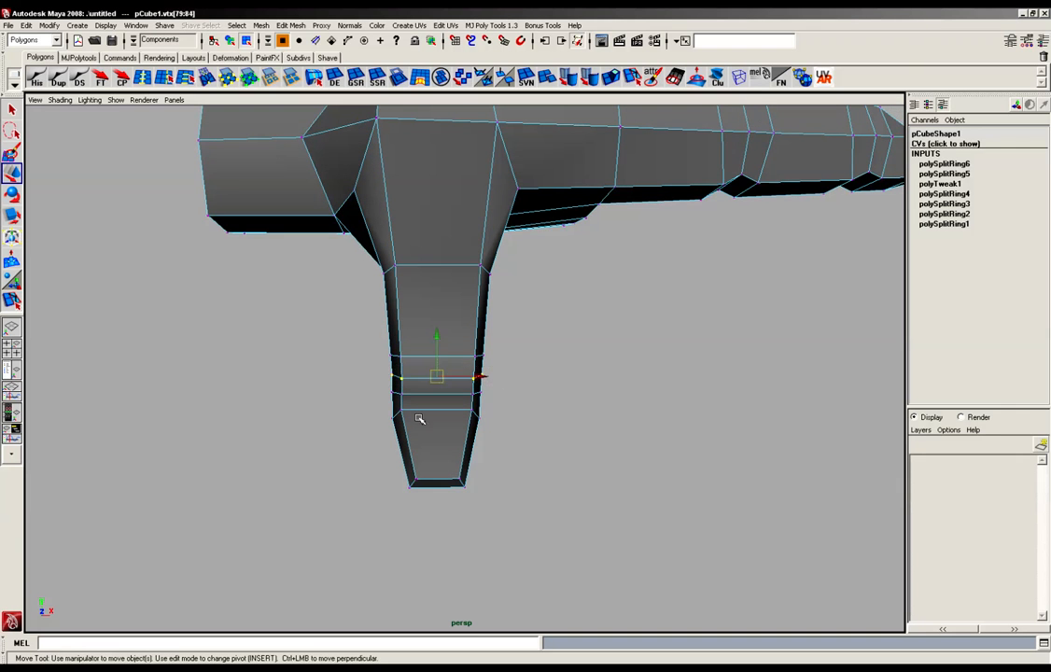
left_click_drag(419, 418, 433, 422)
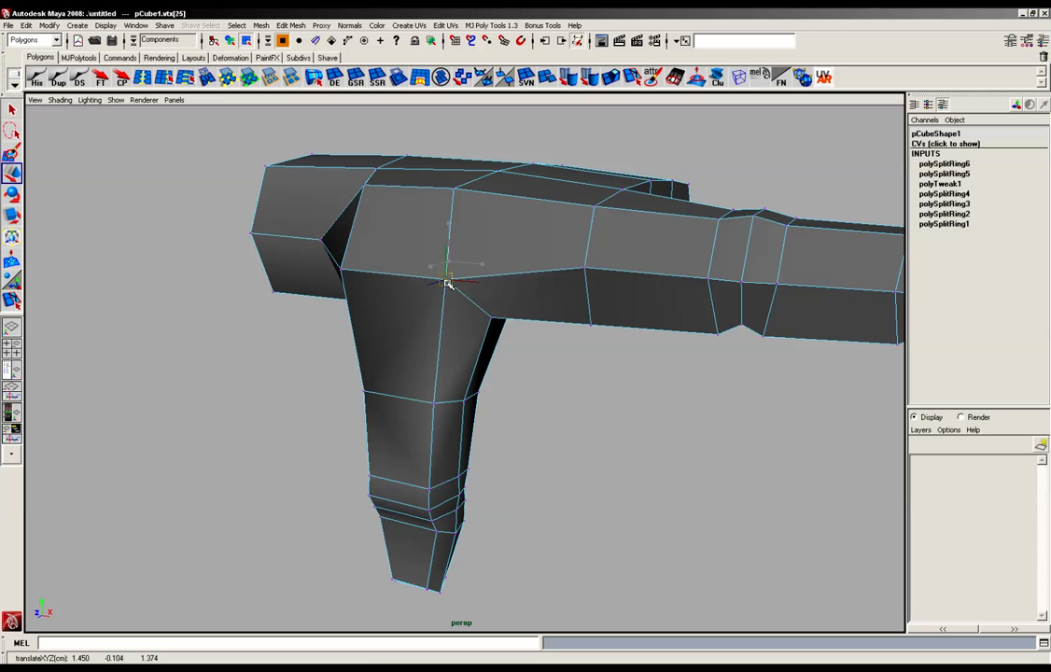
left_click_drag(448, 280, 527, 350)
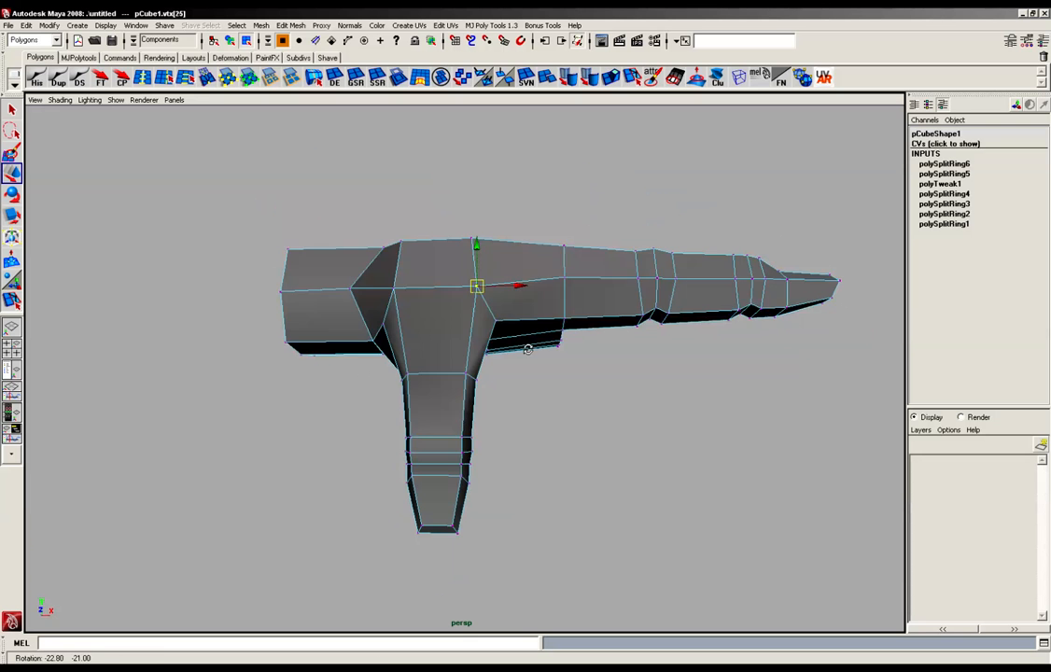
left_click_drag(527, 350, 485, 383)
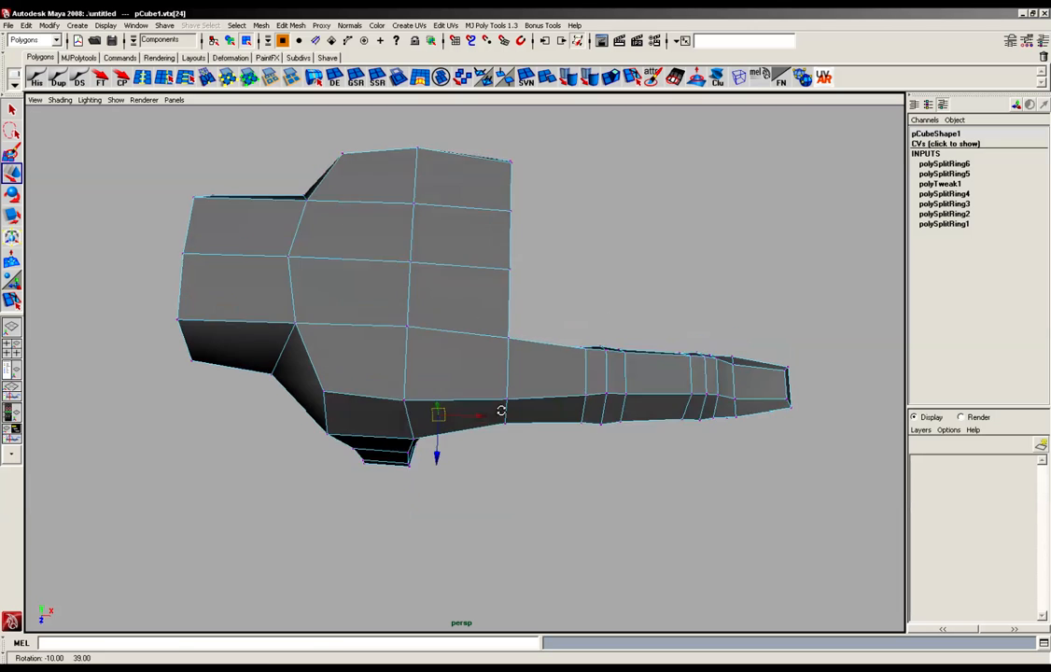
left_click_drag(501, 410, 537, 381)
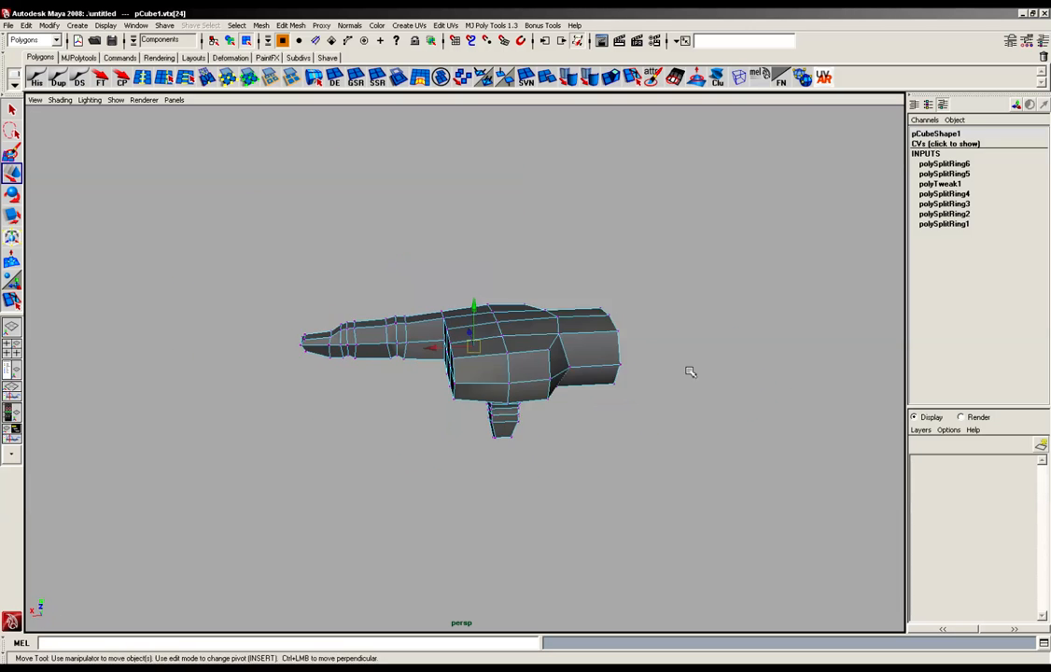
left_click_drag(691, 371, 586, 390)
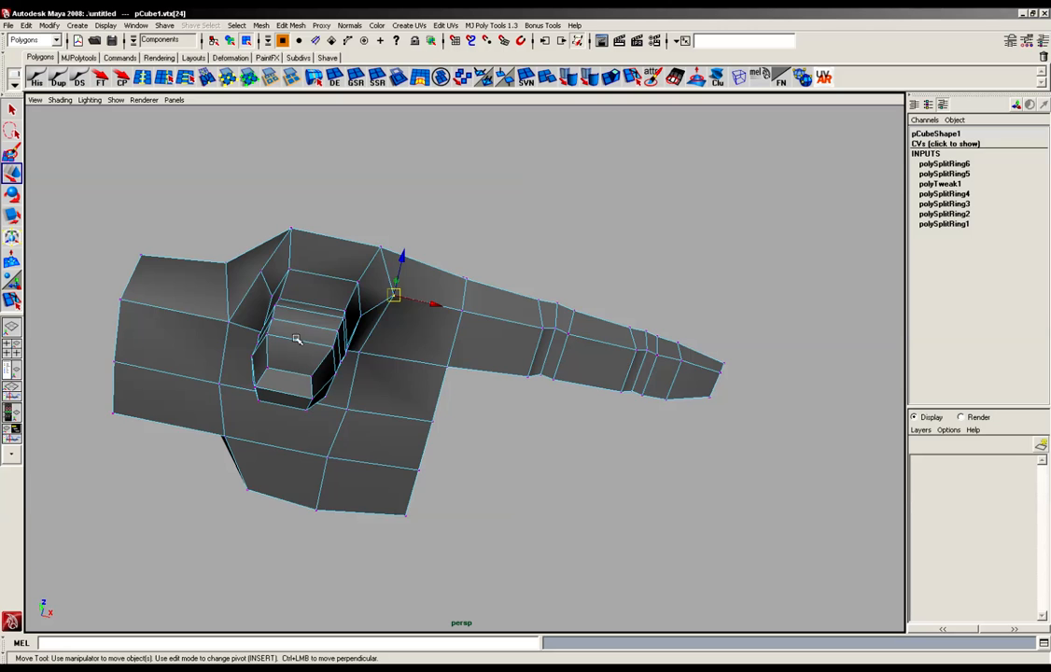
Zoom in on the forefinger and start a new edge cut across the finger
left_click_drag(299, 339, 212, 365)
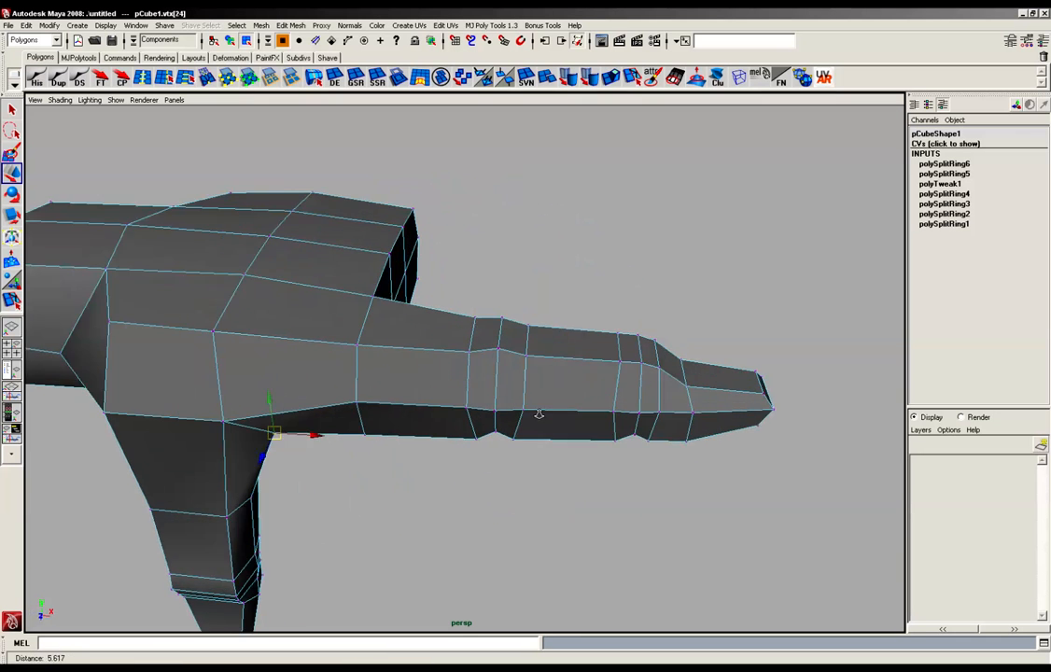
left_click_drag(539, 411, 634, 262)
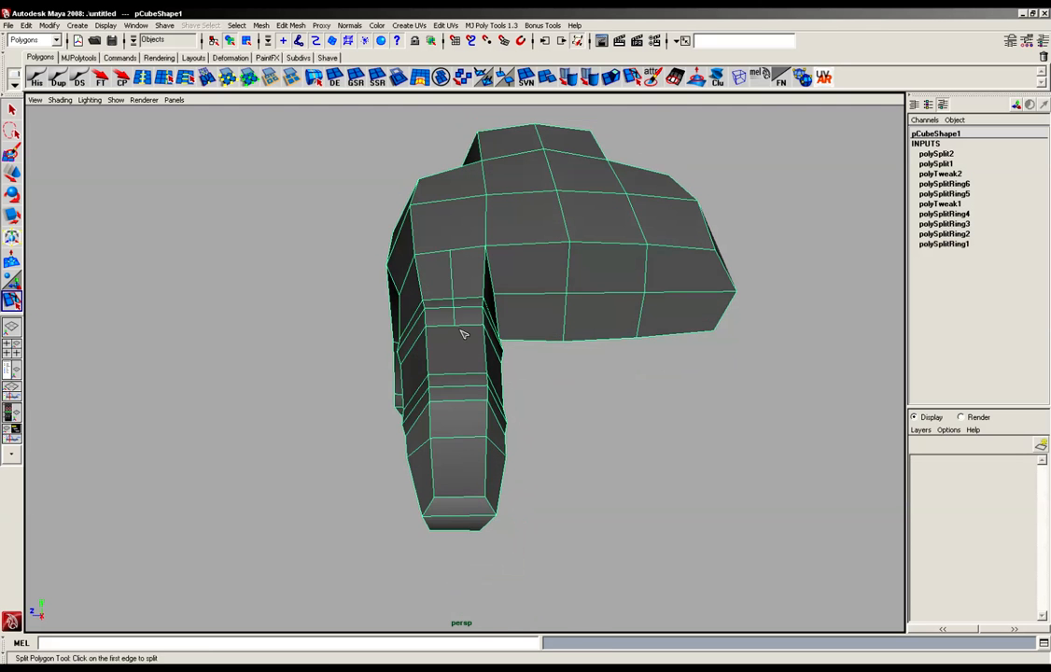
left_click(455, 350)
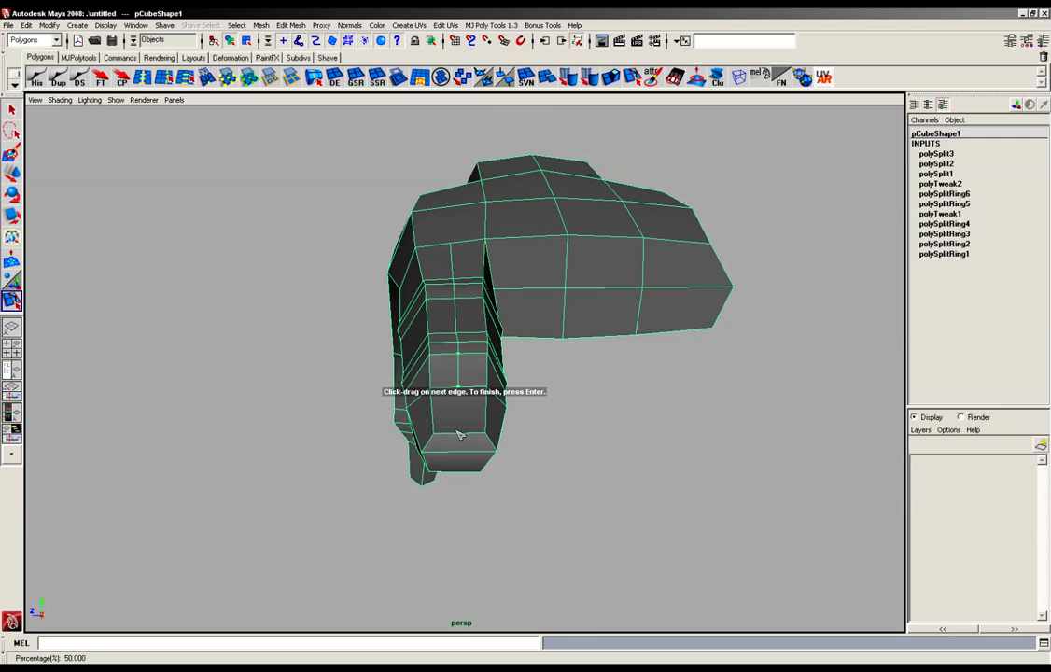
left_click_drag(457, 434, 471, 386)
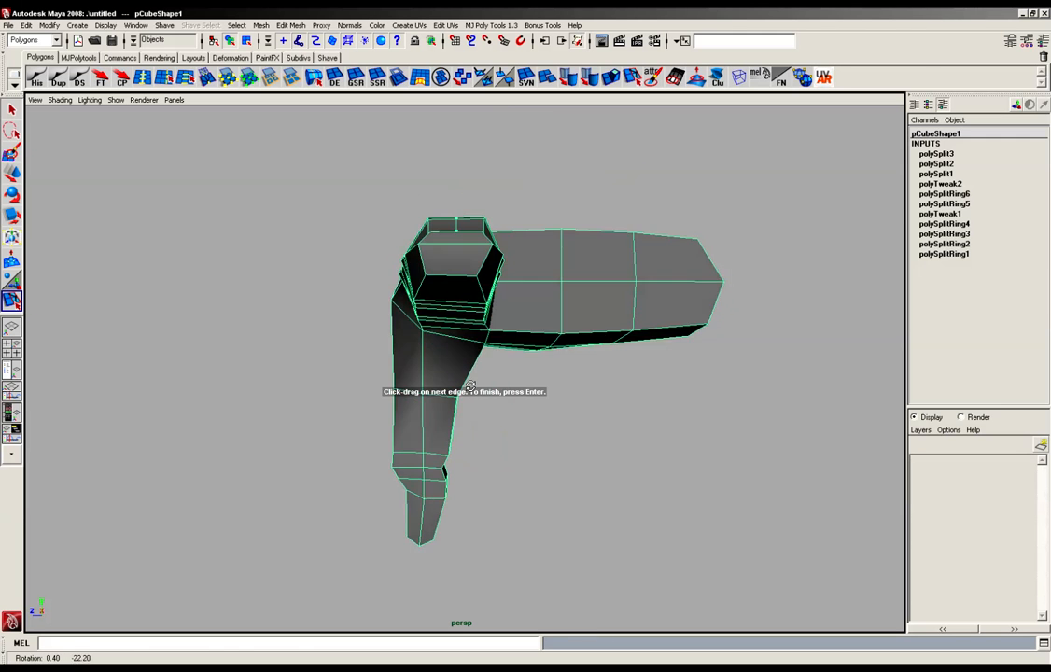